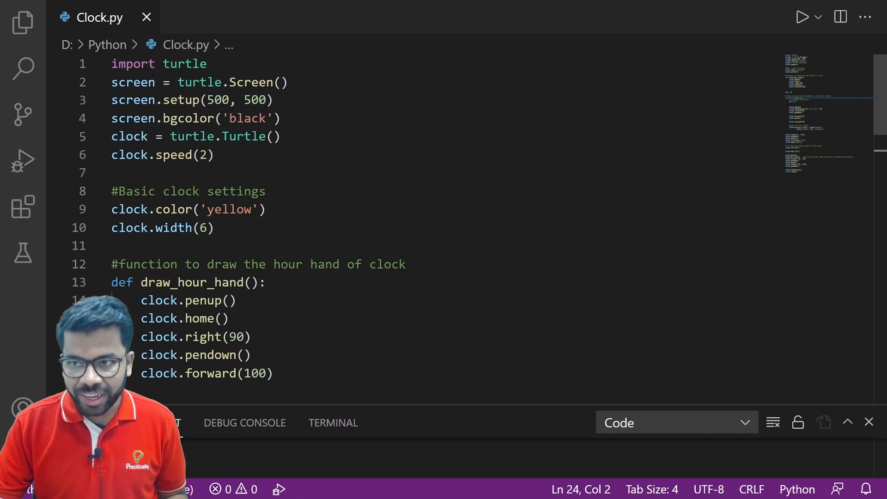
Run Clock.py so the turtle window starts drawing the analog clock.
left_click(802, 17)
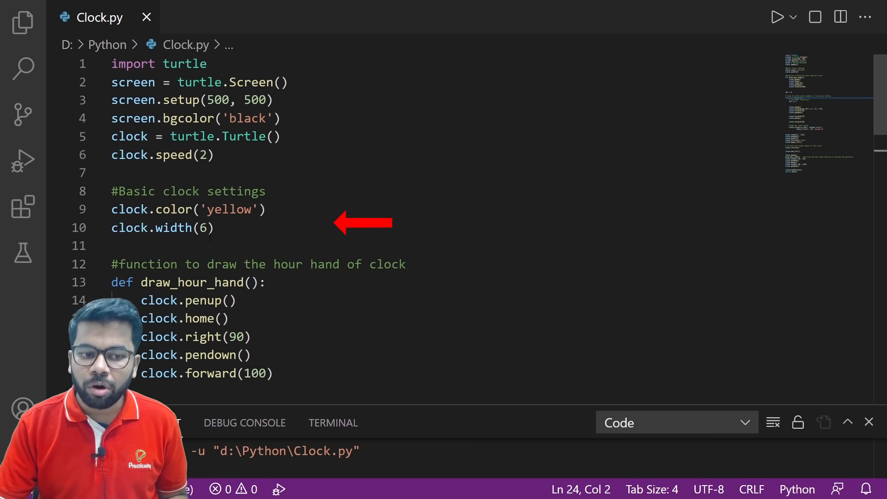
Scroll past the hour-hand function to the 12-number loop and red centre-point circle.
scroll("down", 3)
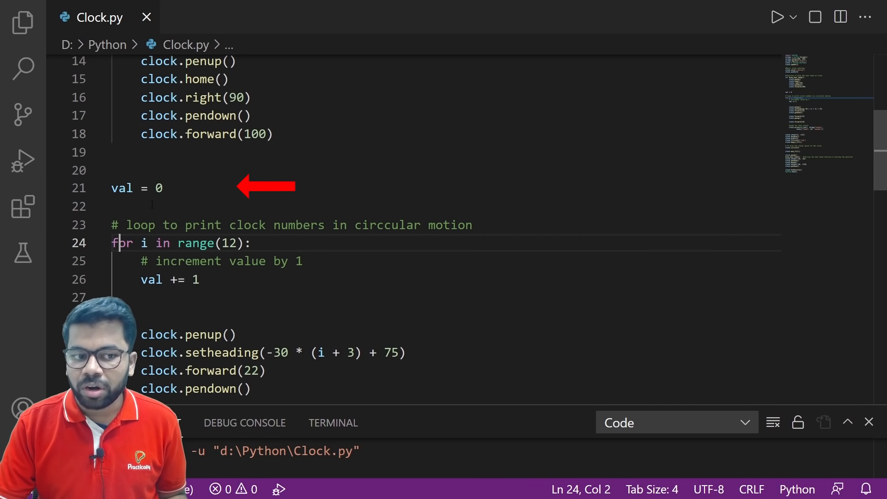
scroll("down", 3)
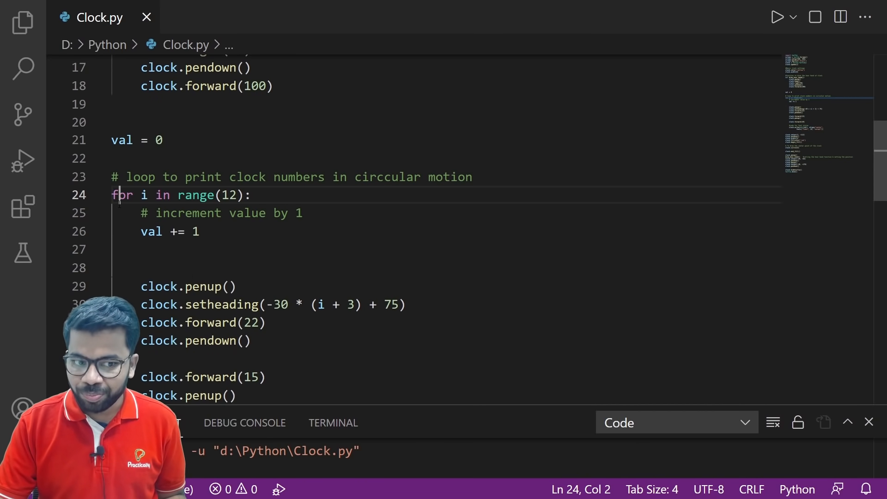
scroll("down", 3)
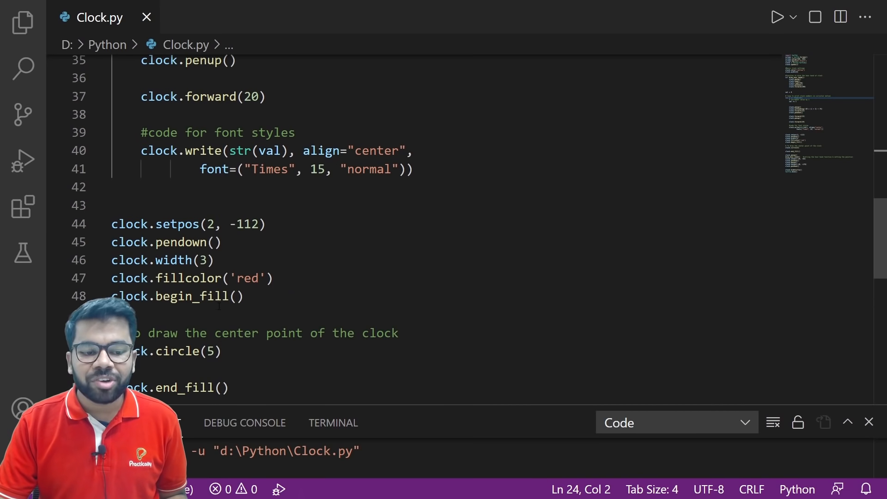